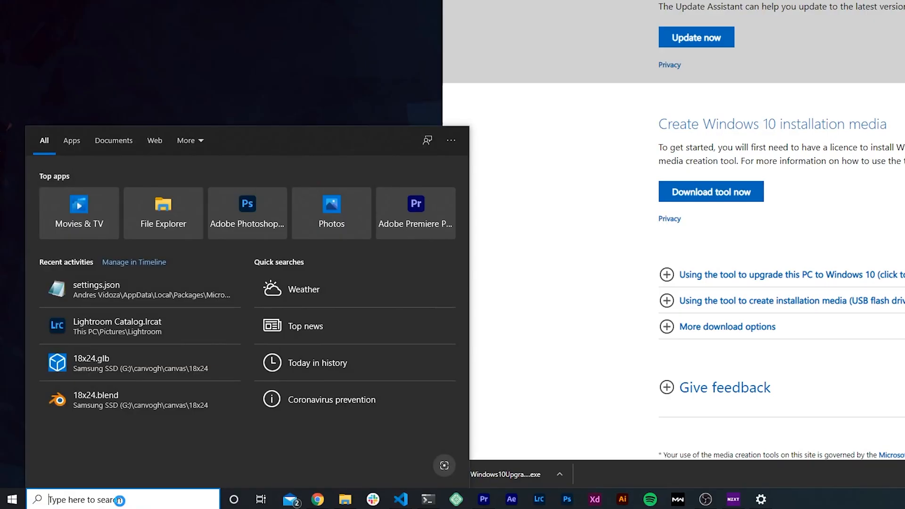
Step: Search 'turn windows' to reach Windows Features and enable Virtual Machine Platform
text(turn windows)
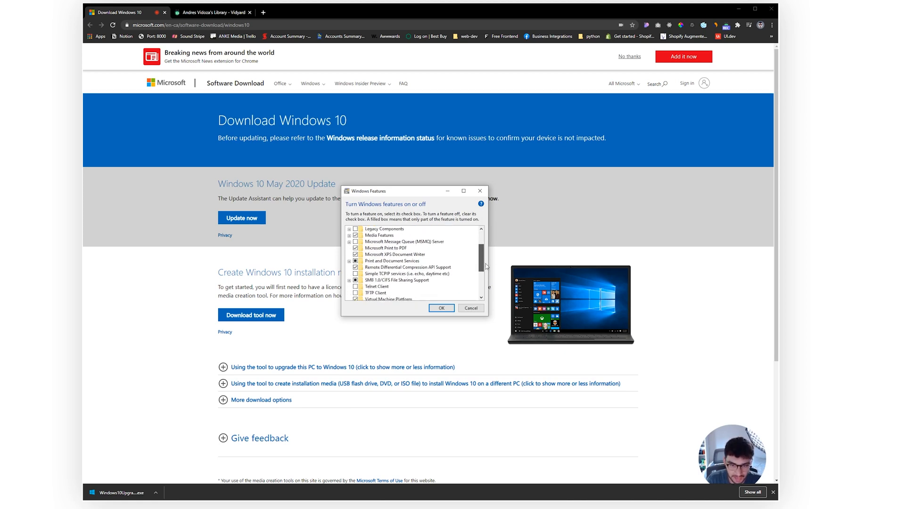
scroll(down, 3)
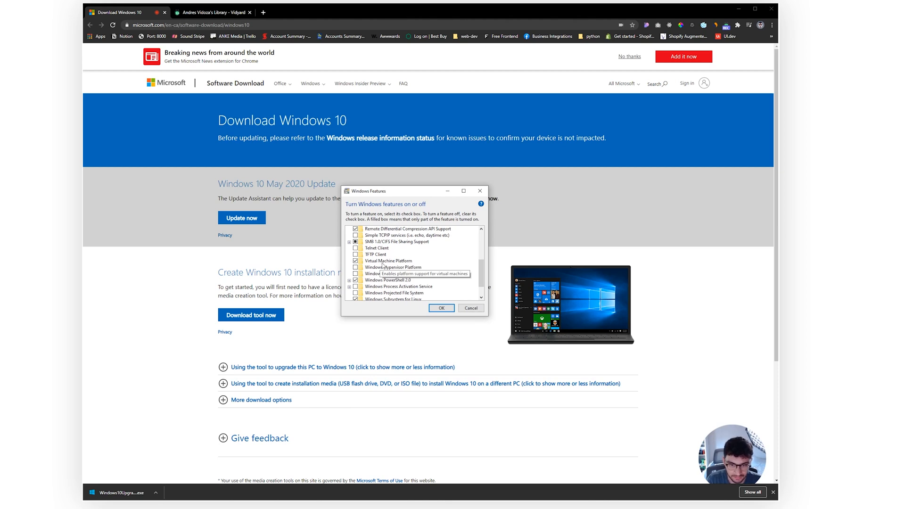
mouse_move(381, 280)
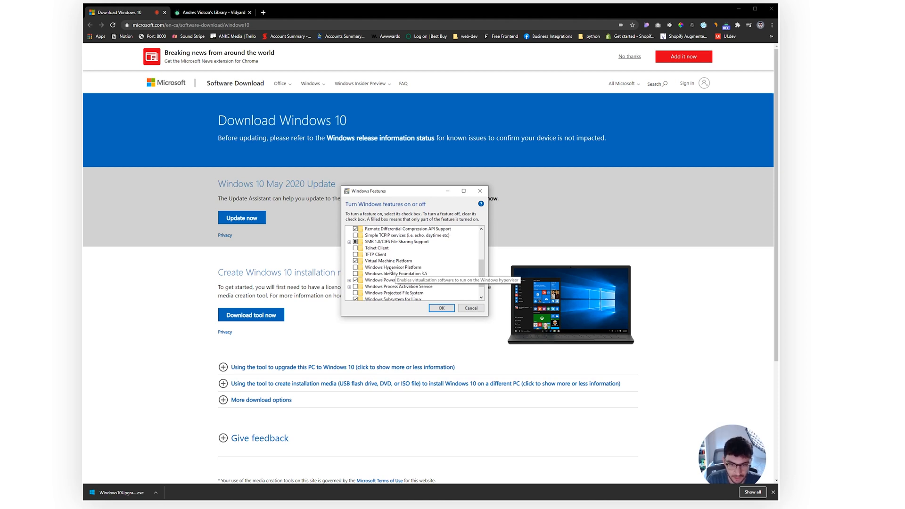
scroll(down, 3)
text(micros)
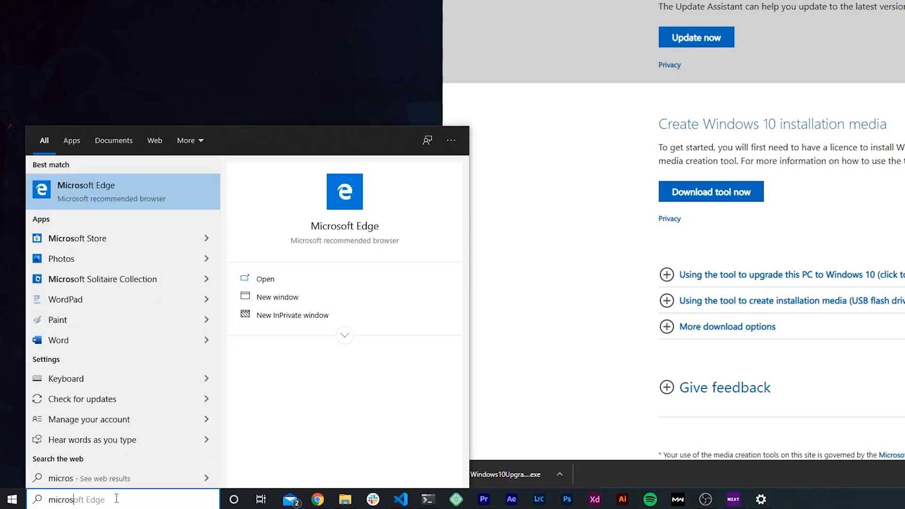
Step: Search Microsoft Store for 'ubuntu' and launch the installed Ubuntu 20.04 LTS
click(77, 237)
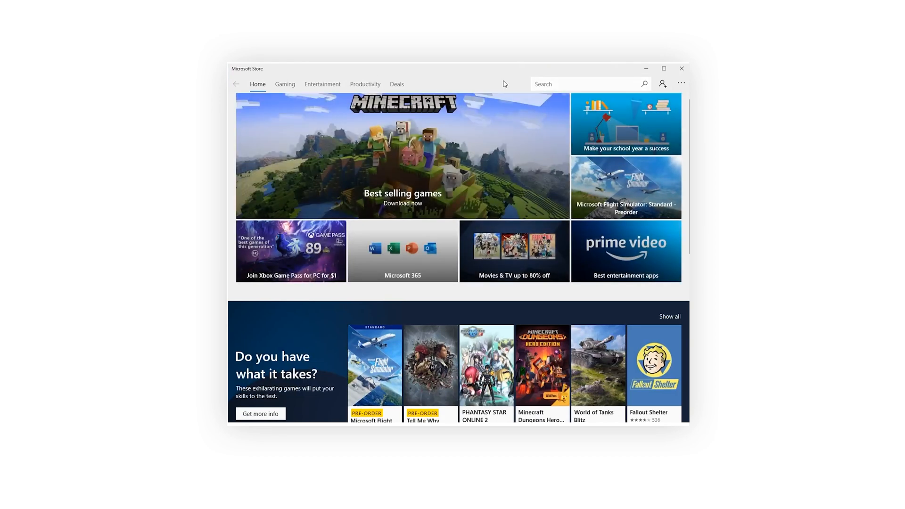
text(ub)
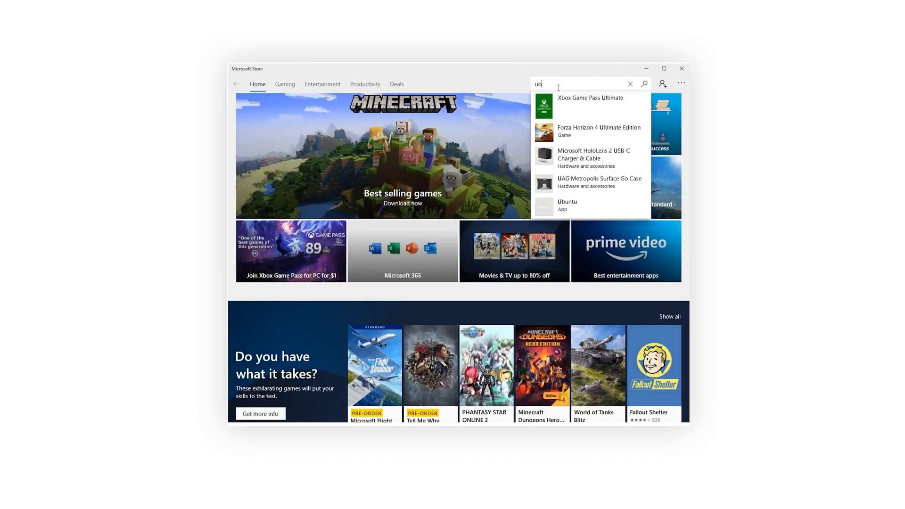
text(untu)
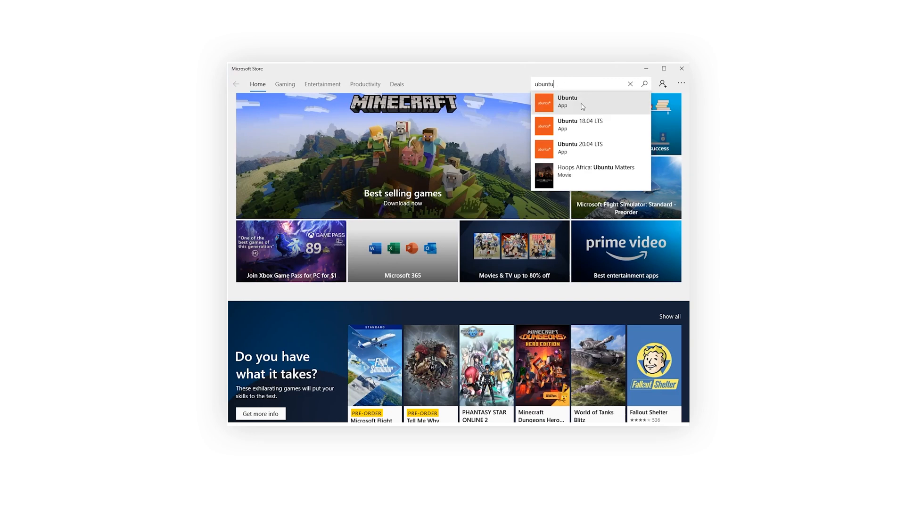
mouse_move(590, 148)
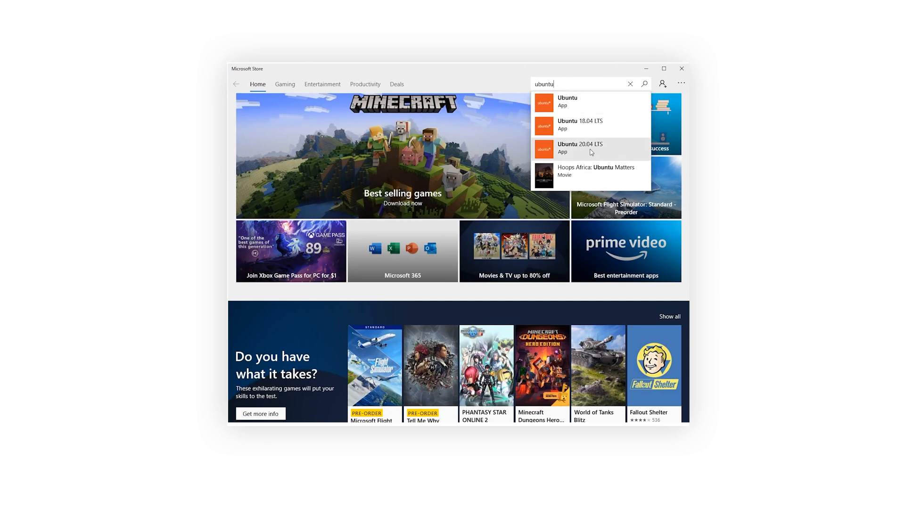
click(580, 147)
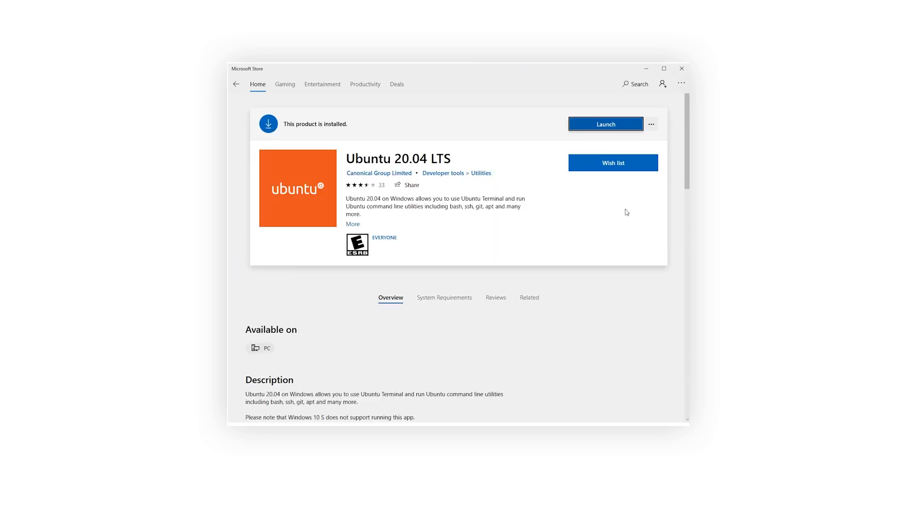
mouse_move(602, 131)
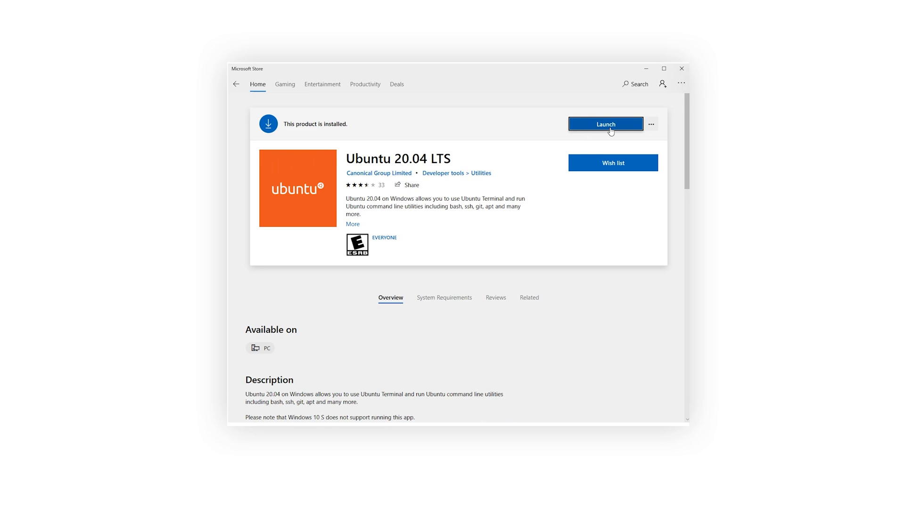
click(605, 124)
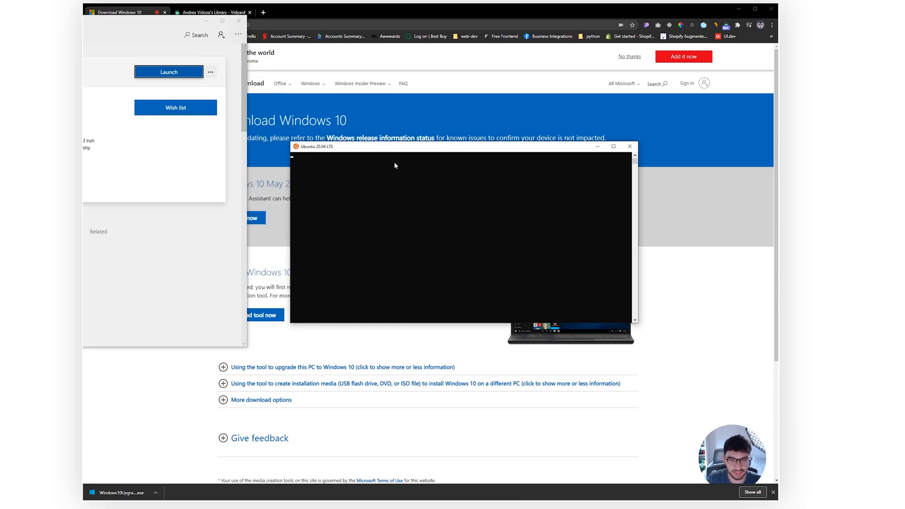
mouse_move(340, 163)
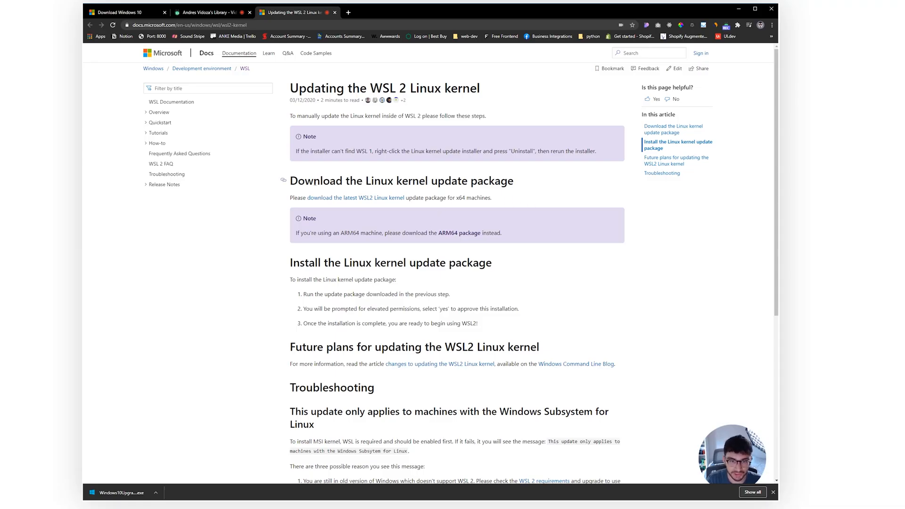
Step: Let Ubuntu finish setup at a shell prompt and bring up the Windows Terminal Store page
double_click(399, 181)
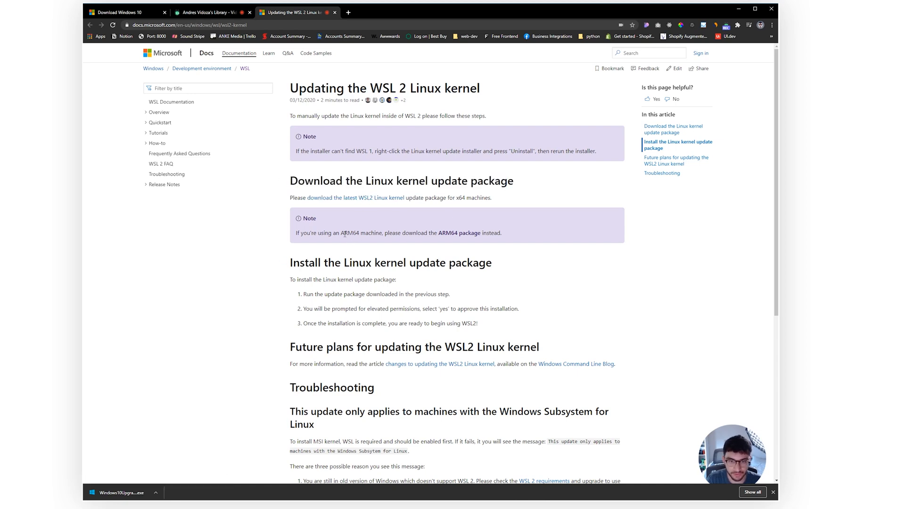
double_click(358, 233)
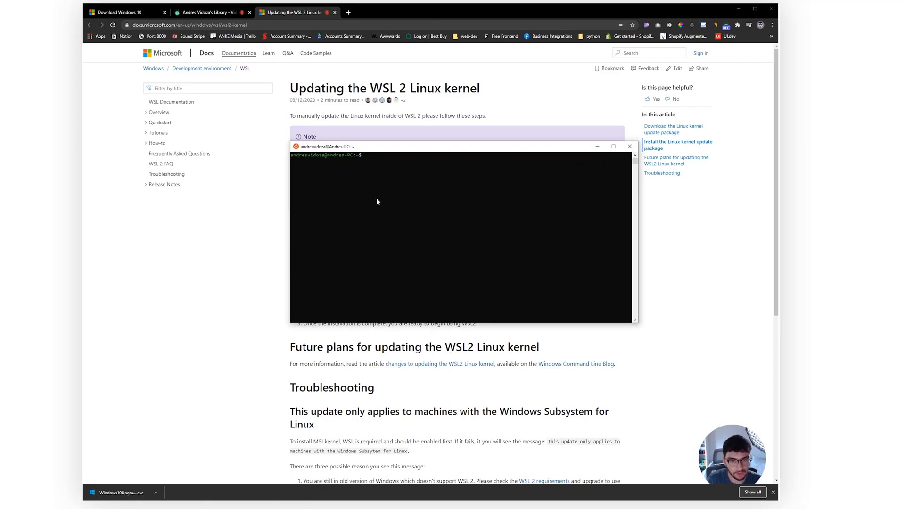
mouse_move(373, 174)
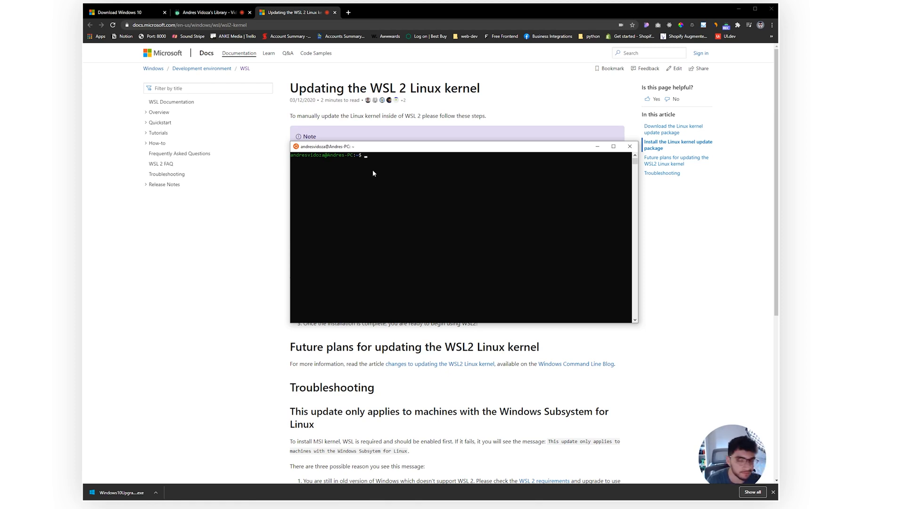
mouse_move(380, 190)
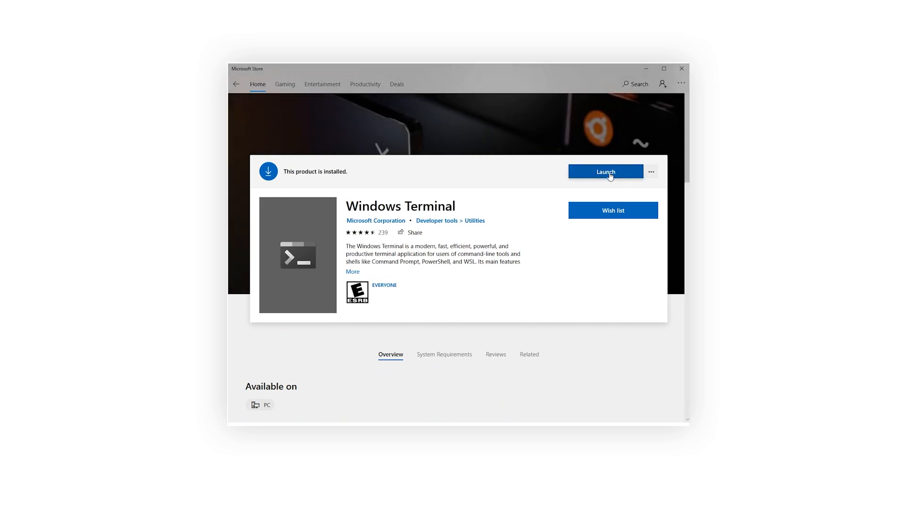
Step: Launch Windows Terminal and run 'wsl -l' to confirm Ubuntu-20.04 runs under WSL 2
click(605, 171)
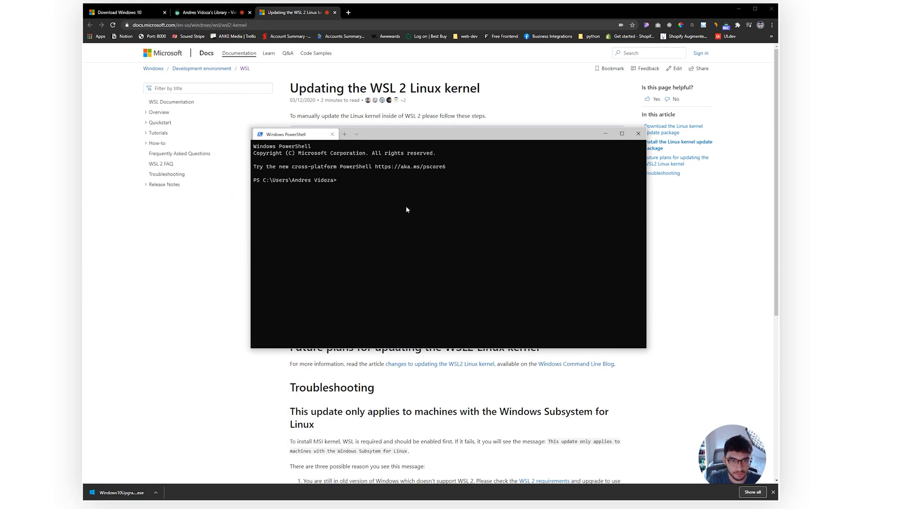
mouse_move(401, 188)
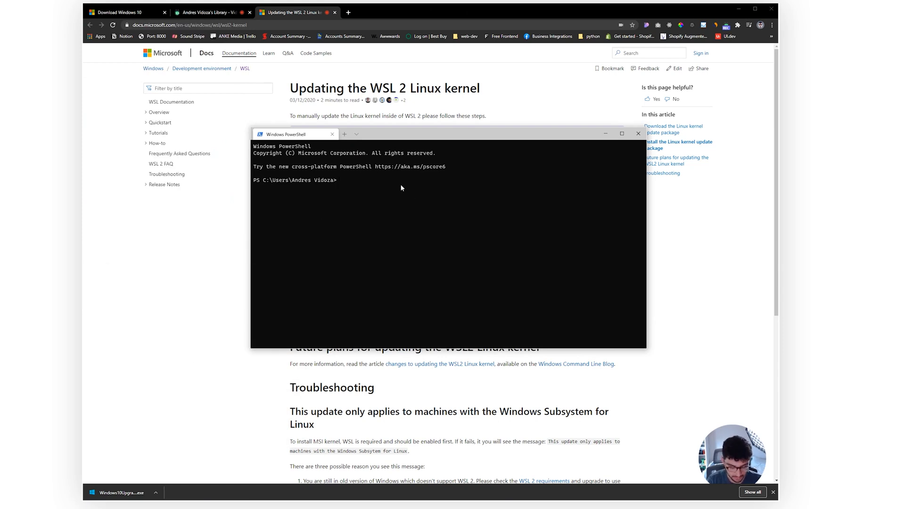
text(wsl -l)
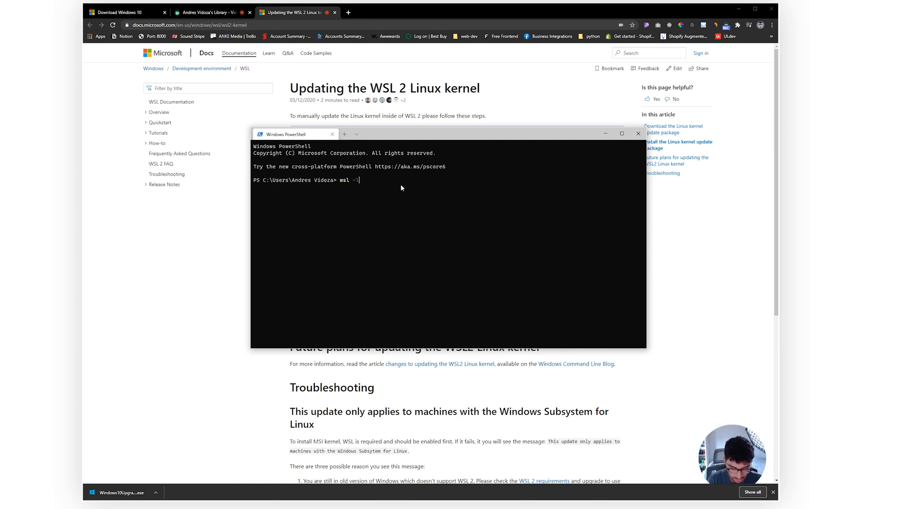
key(Return)
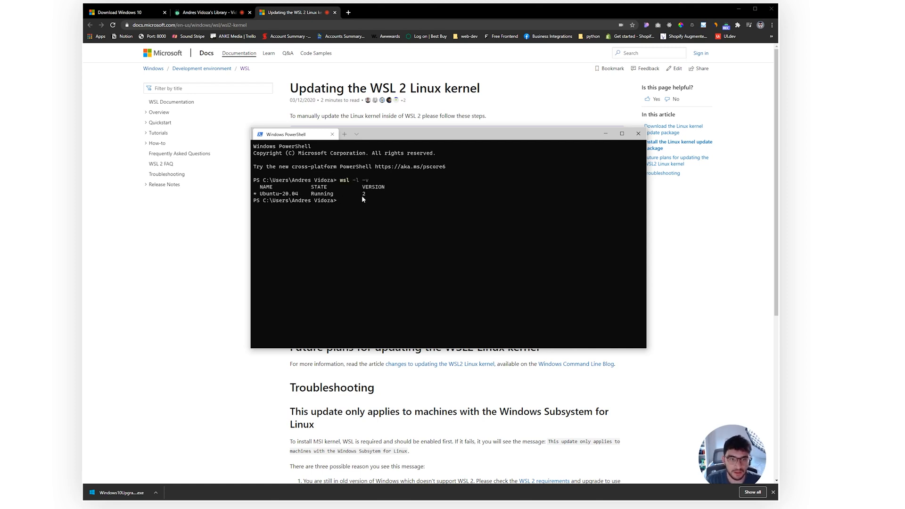
double_click(271, 193)
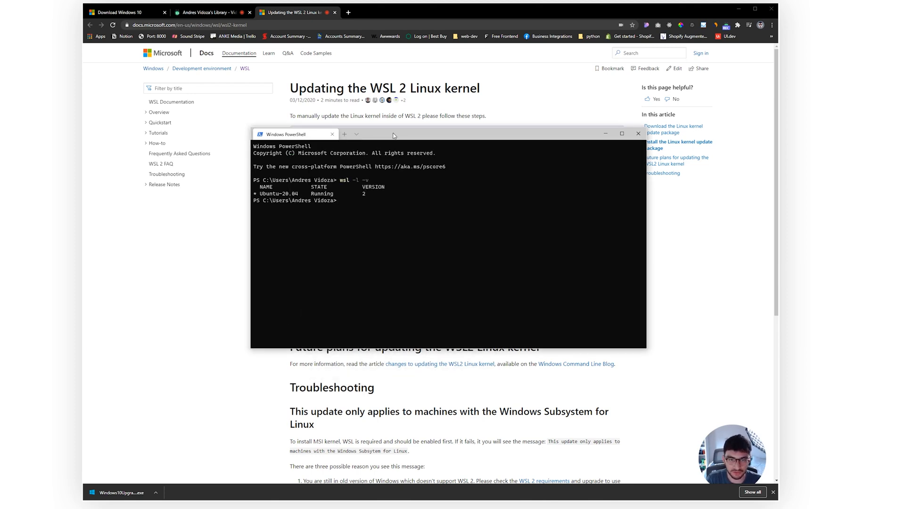
mouse_move(381, 140)
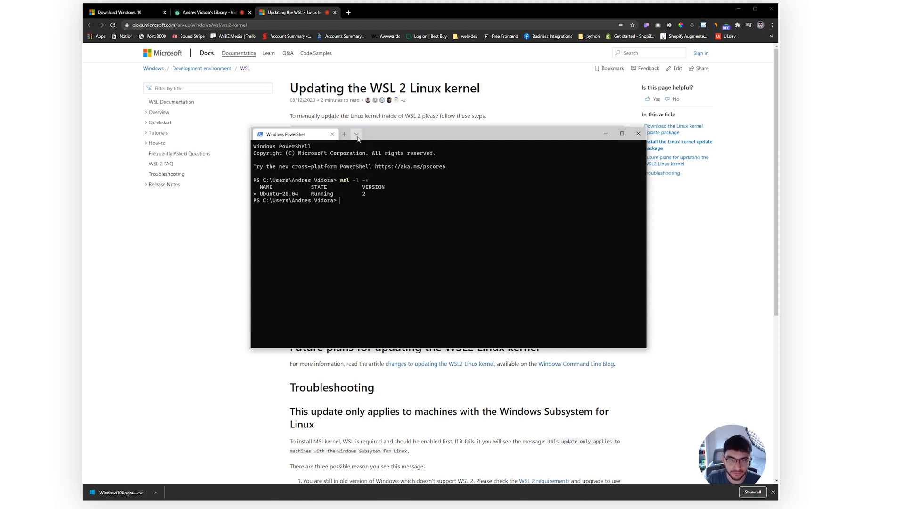
Step: Open and close an Ubuntu-20.04 tab, then copy its profile guid into defaultProfile
click(357, 133)
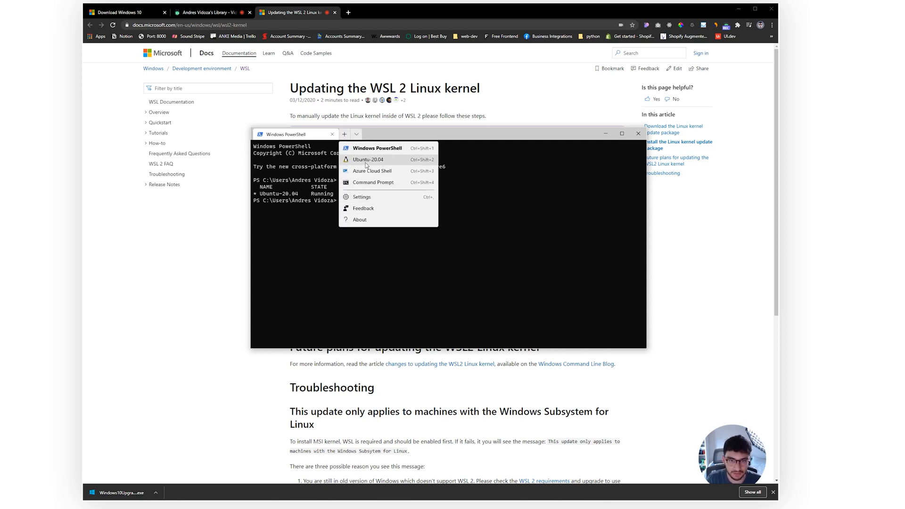
click(368, 159)
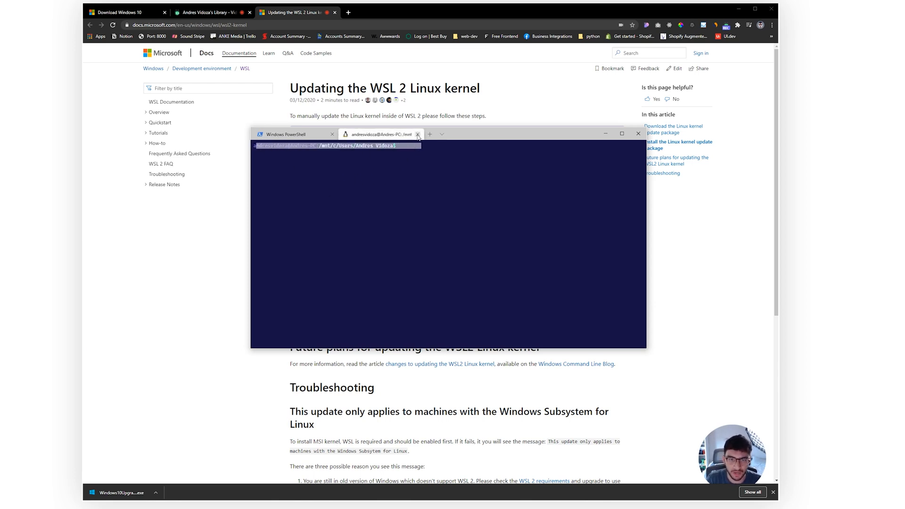
click(418, 134)
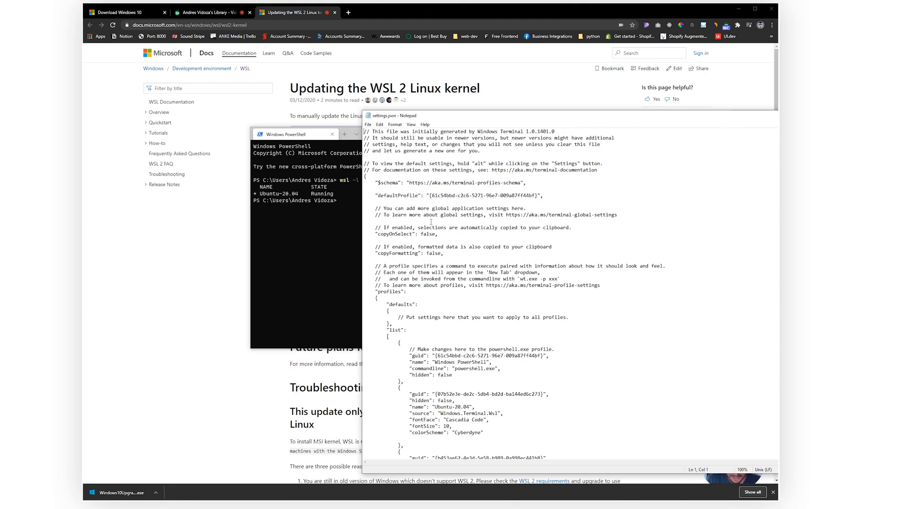
double_click(486, 195)
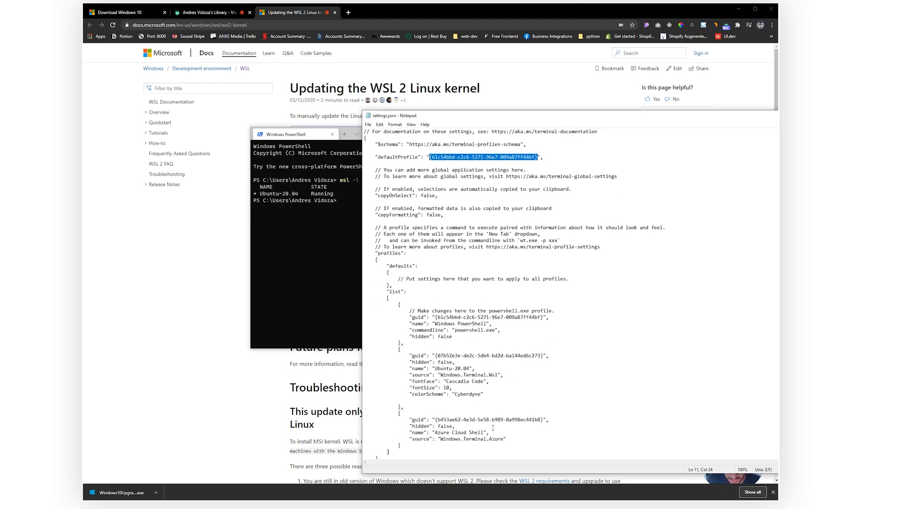
double_click(454, 368)
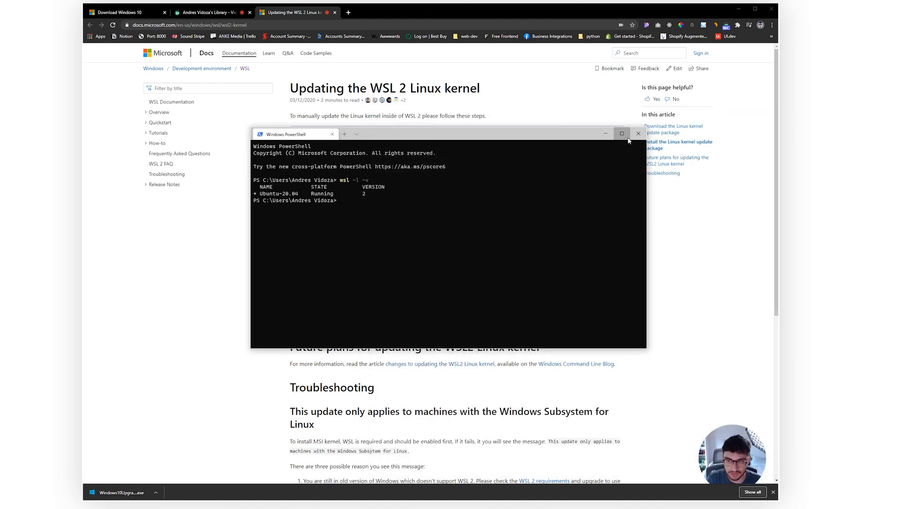
Step: Close the PowerShell Terminal window so the relaunch opens the Ubuntu default profile
click(605, 133)
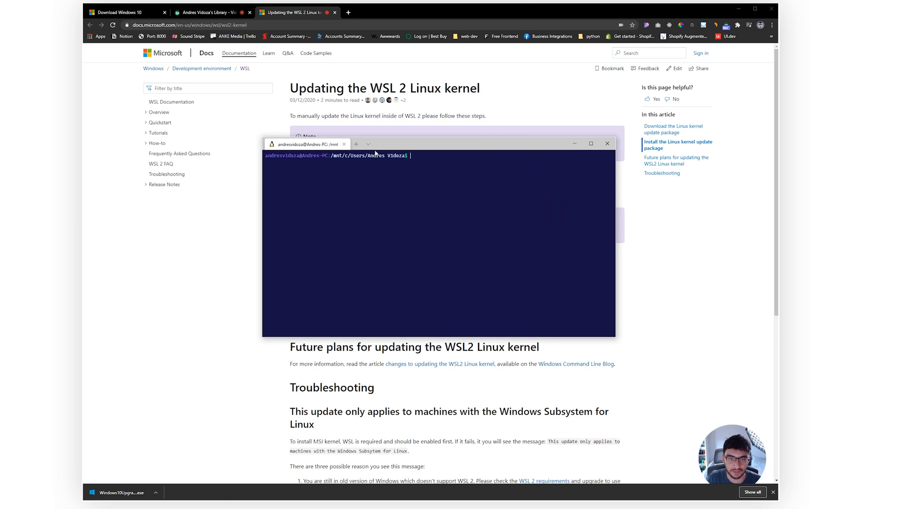
mouse_move(435, 165)
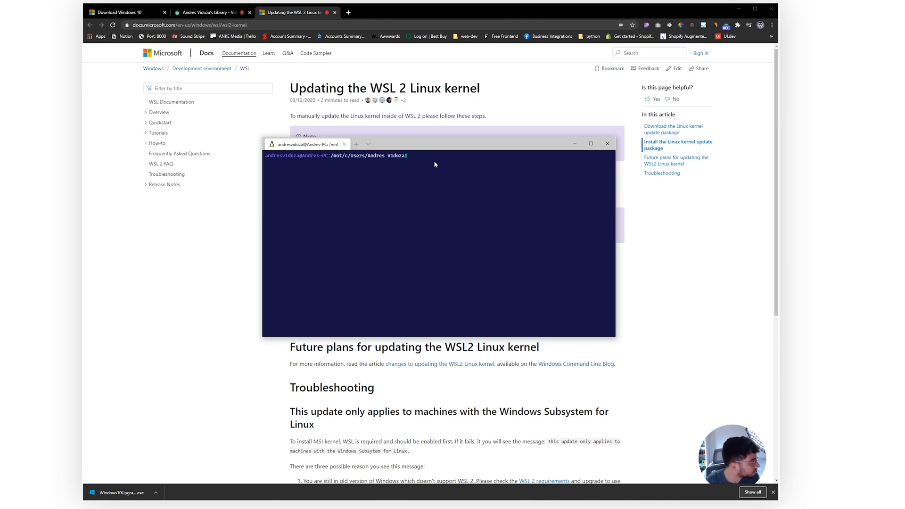
mouse_move(422, 161)
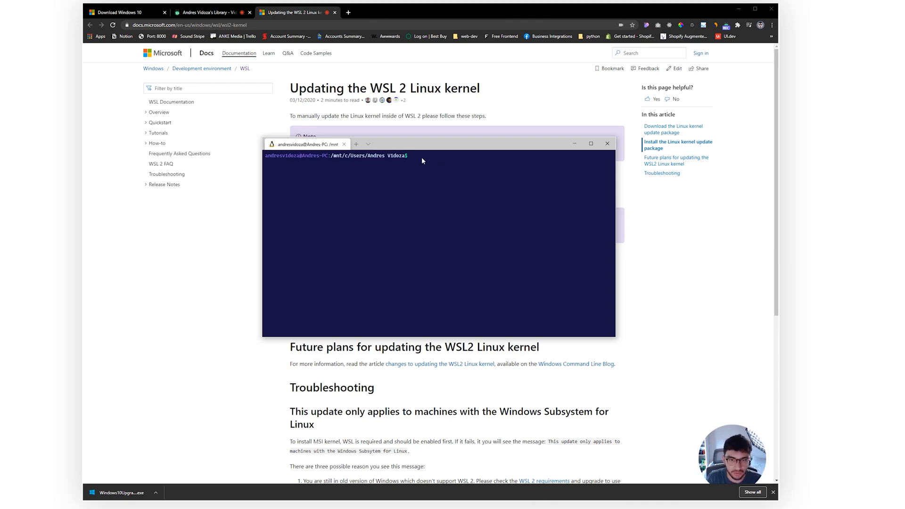
mouse_move(448, 177)
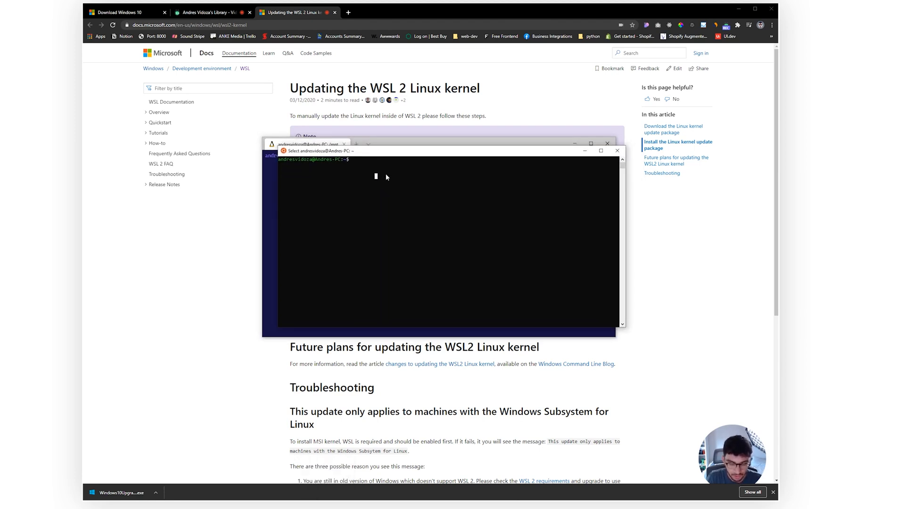
Step: Open ~/.bashrc in VS Code to review the PS1 section, then run ls
text(code)
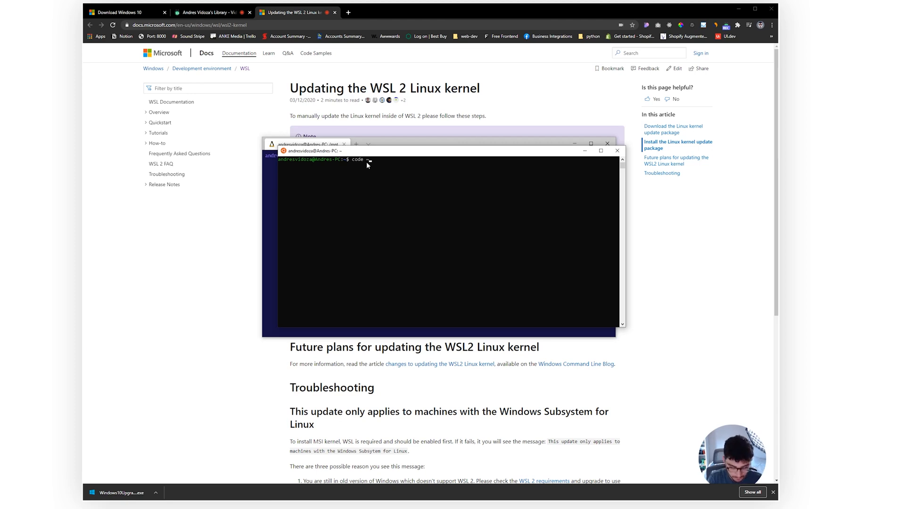
text(~/.bashrc)
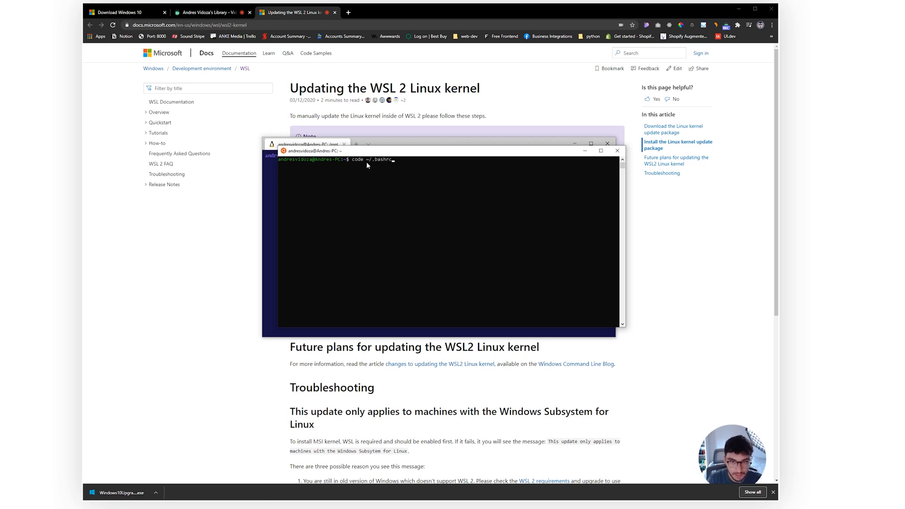
key(Return)
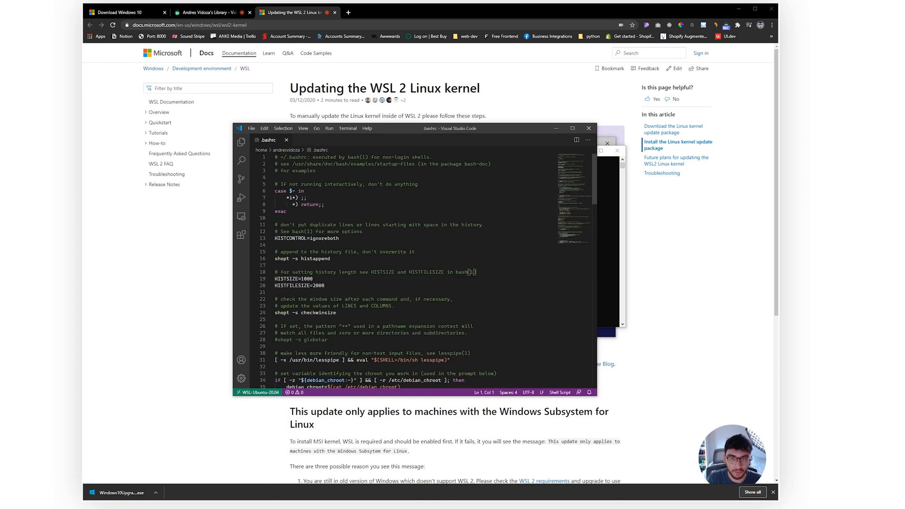
scroll(down, 3)
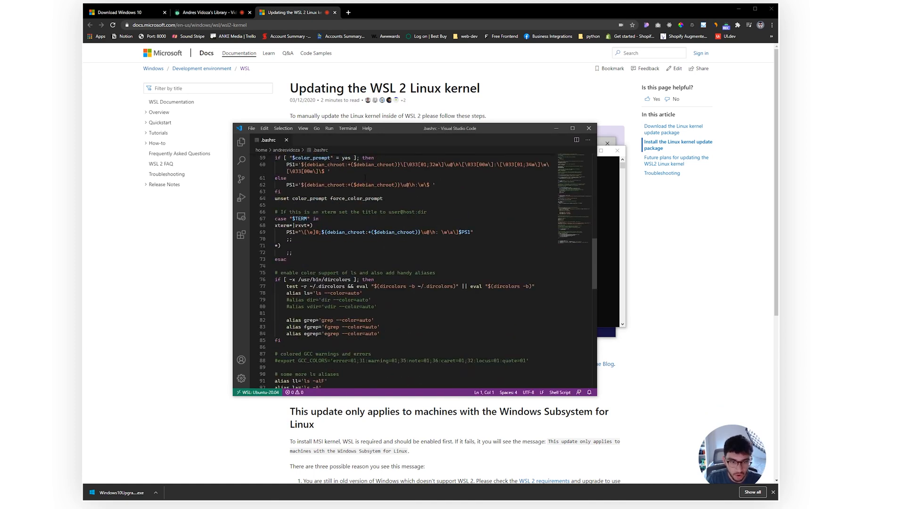
scroll(down, 3)
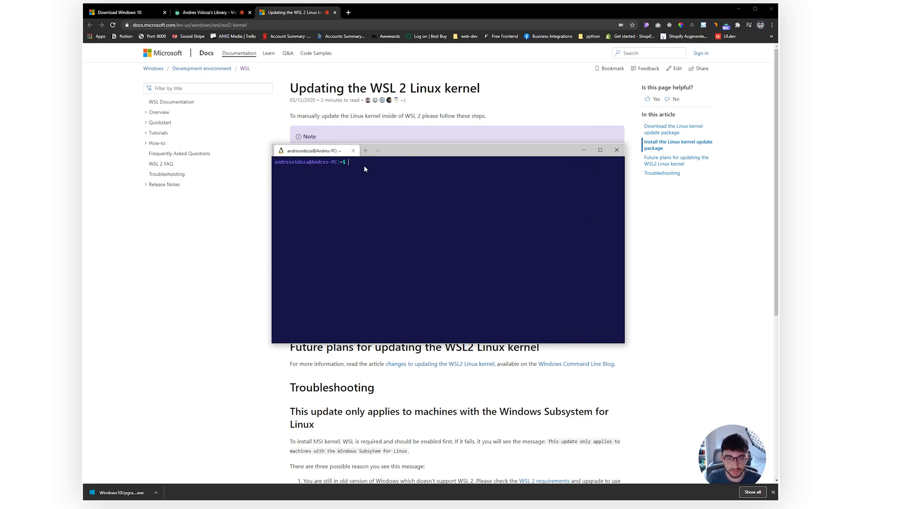
text(ls)
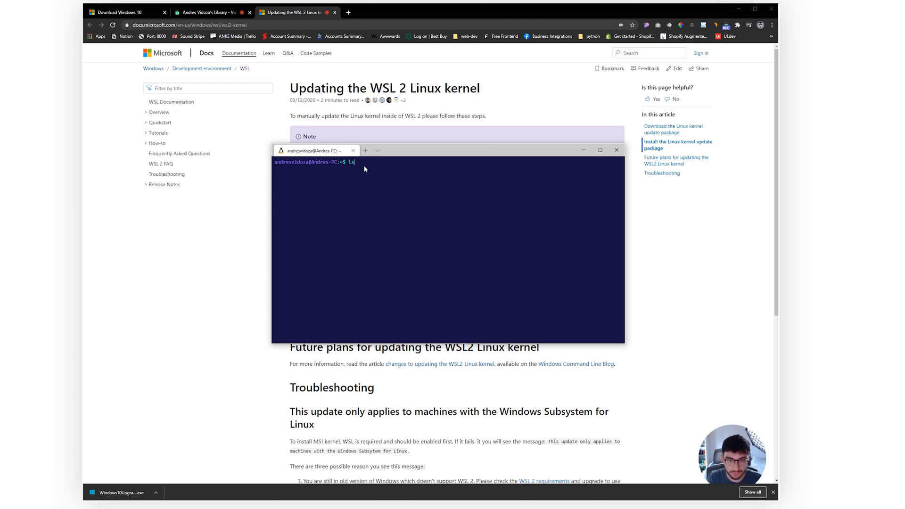
key(Return)
text(ezpro)
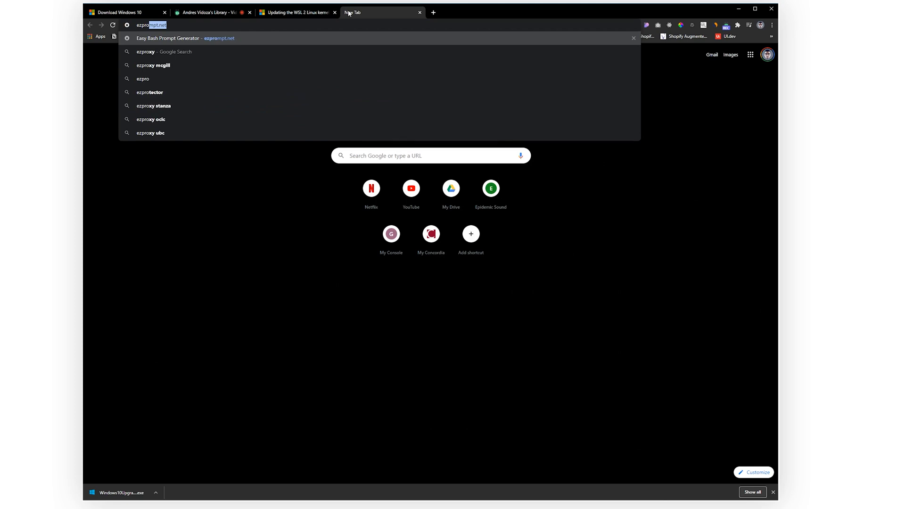
Step: On ezprompt.net, build a red username plus green-background shell version prompt and select its code
click(167, 38)
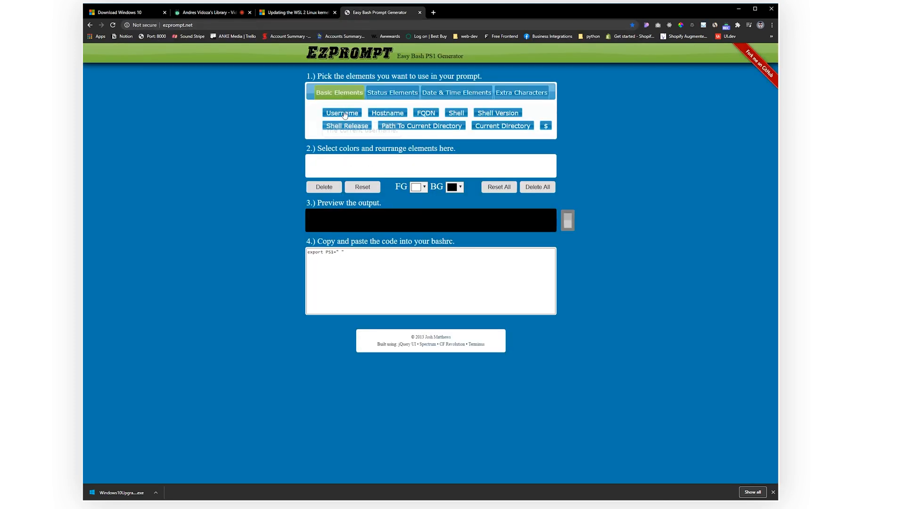
click(341, 113)
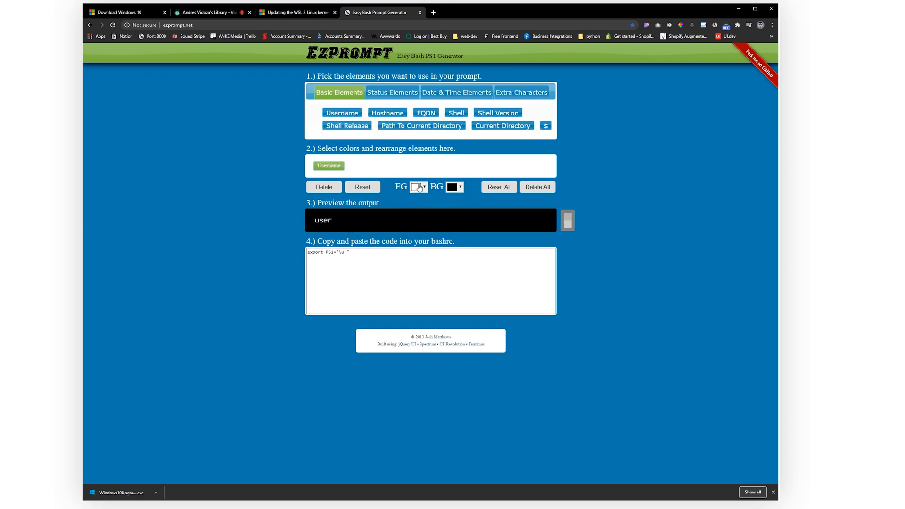
click(414, 187)
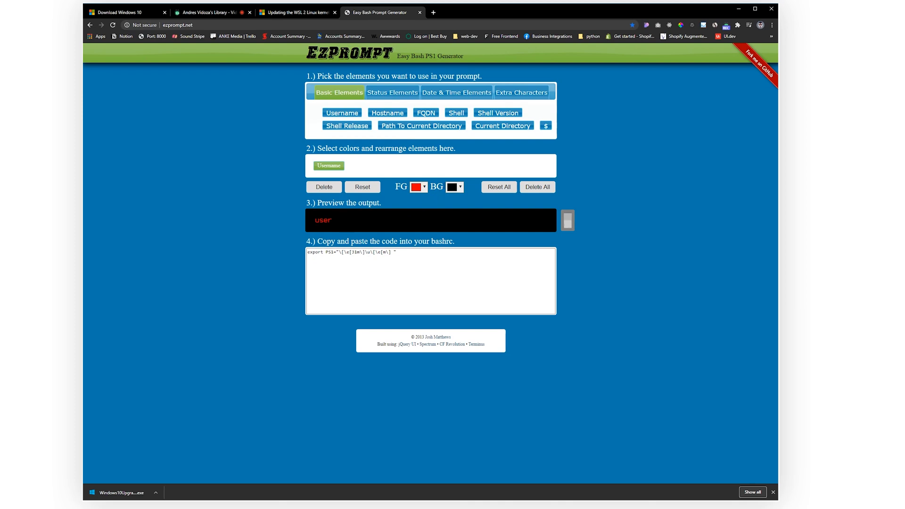
mouse_move(498, 112)
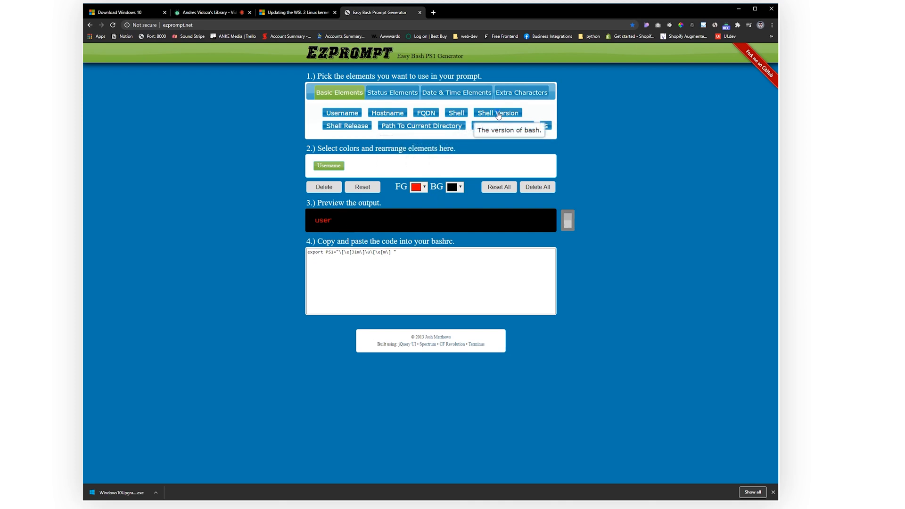
click(497, 113)
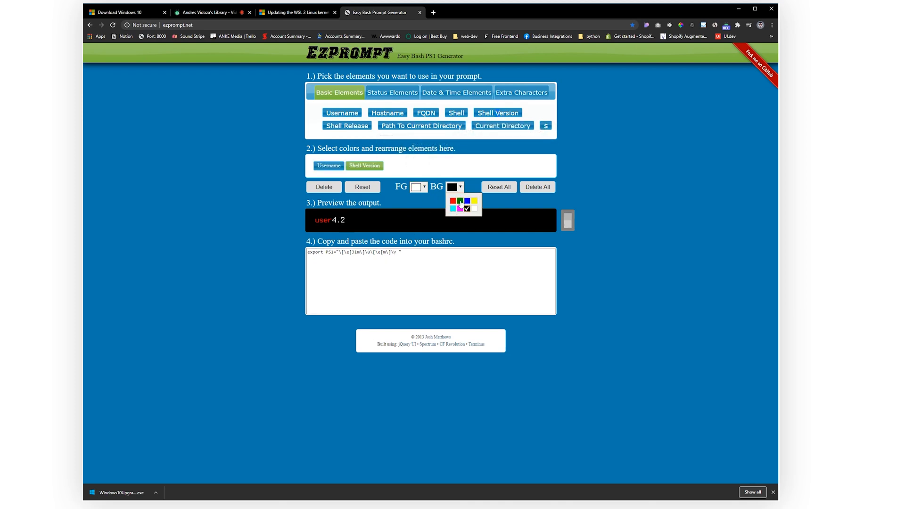
click(475, 200)
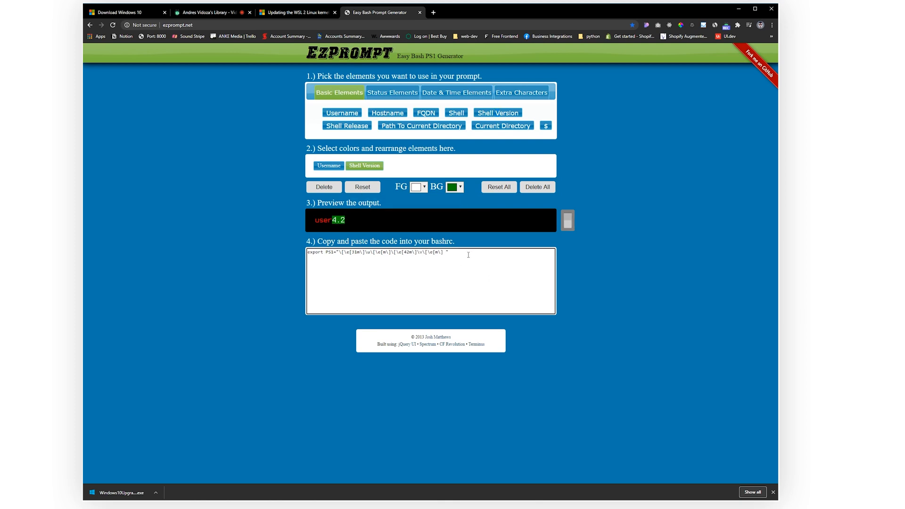
triple_click(378, 253)
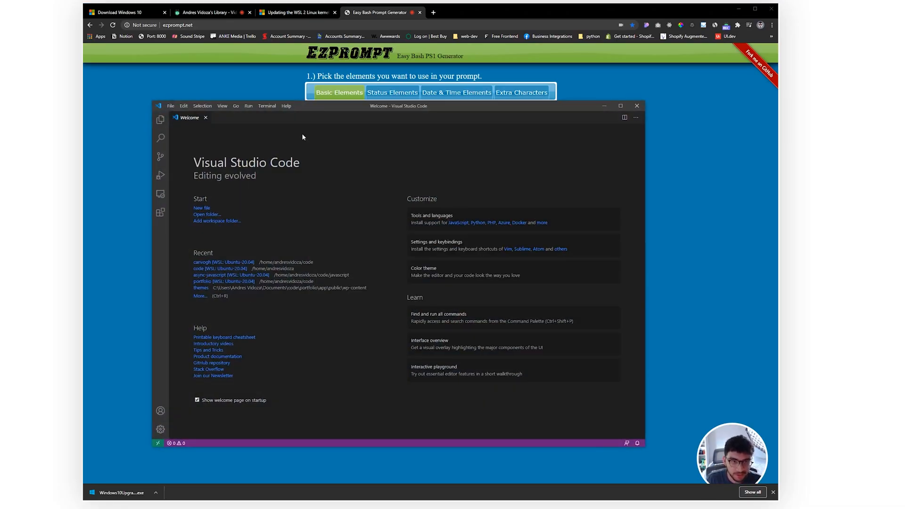
mouse_move(161, 214)
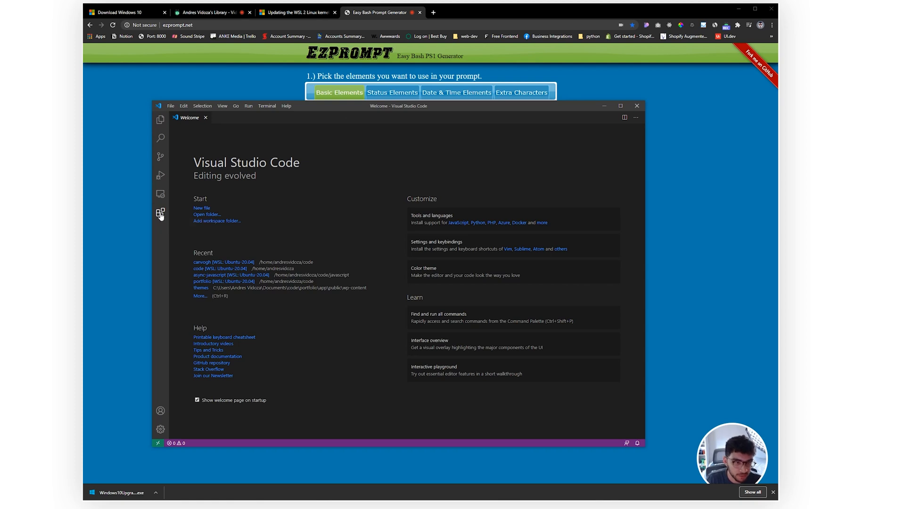
Step: Search extensions for 'wsl', open Remote - WSL, and show the remote-window commands
click(160, 213)
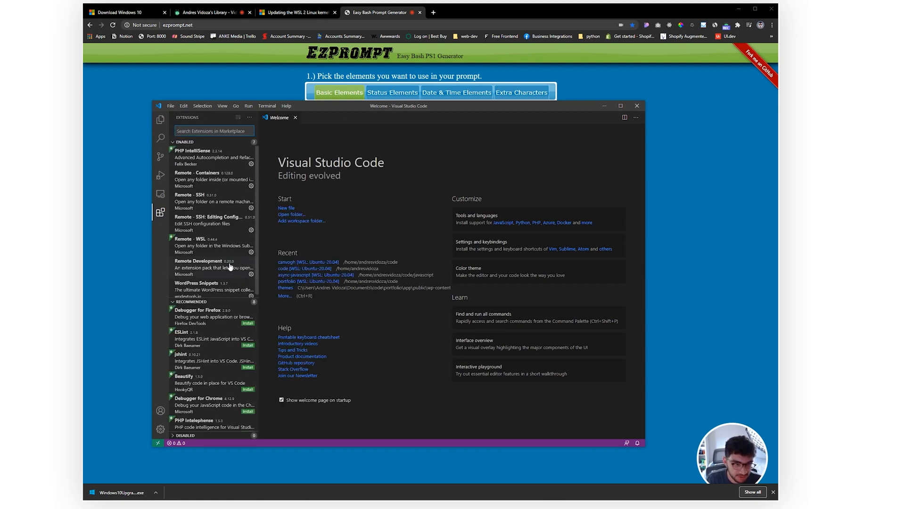
text(wsl)
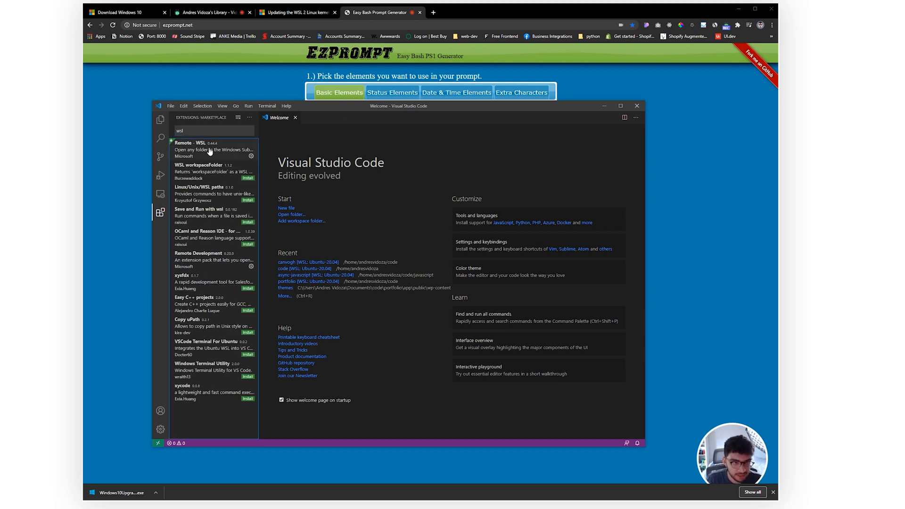
click(196, 149)
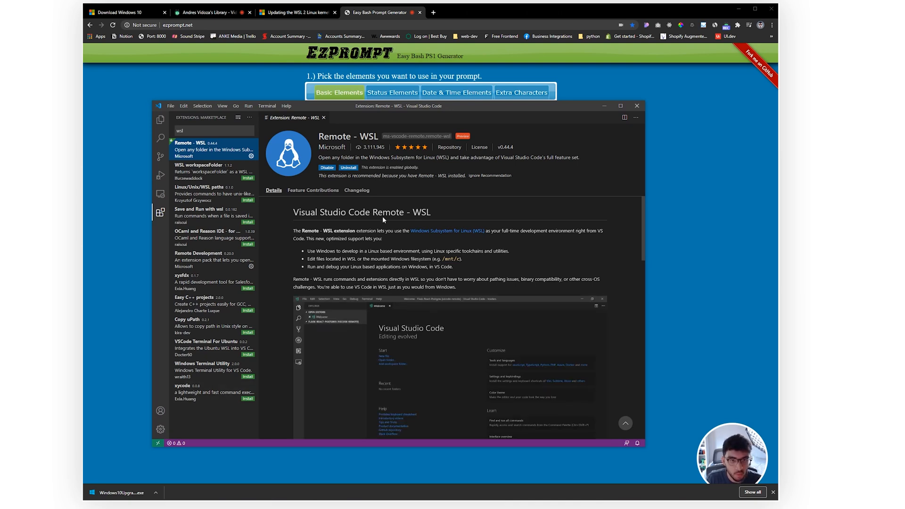
mouse_move(157, 443)
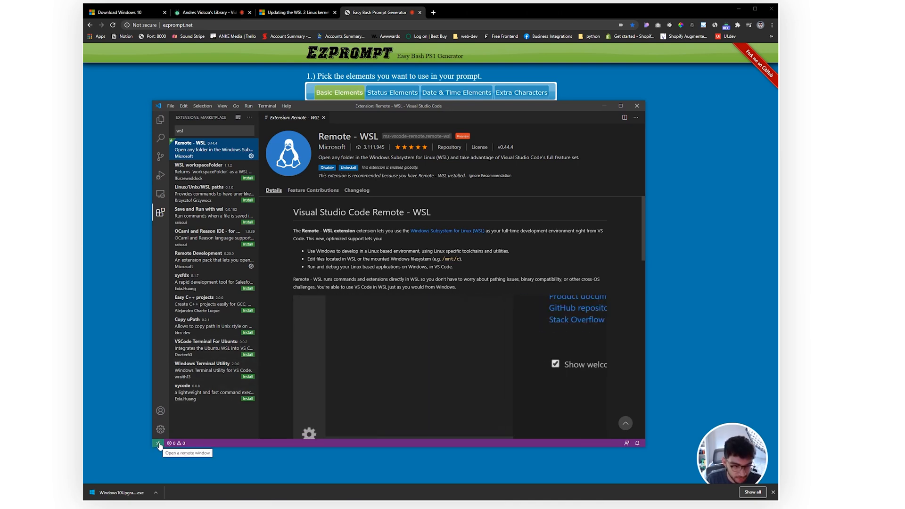
click(156, 443)
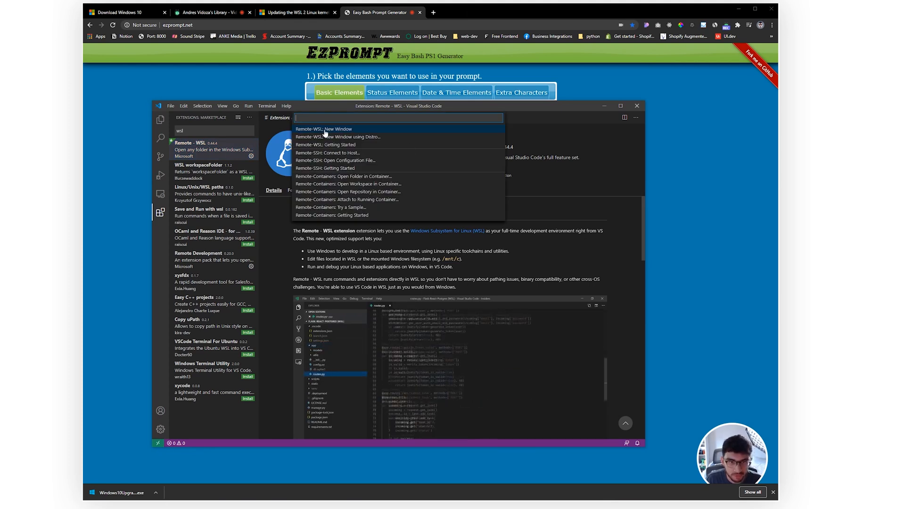
Step: Open a new Remote-WSL window and open the code folder from the Linux home directory
click(324, 129)
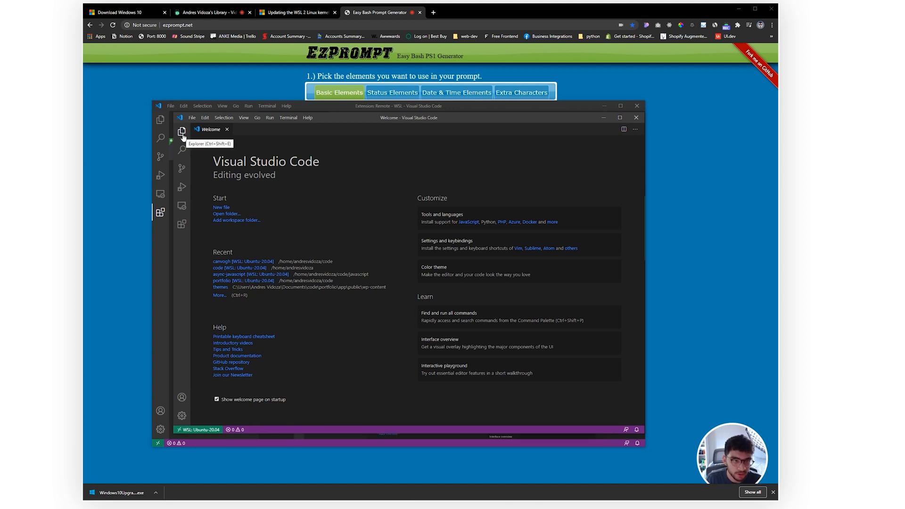
click(182, 132)
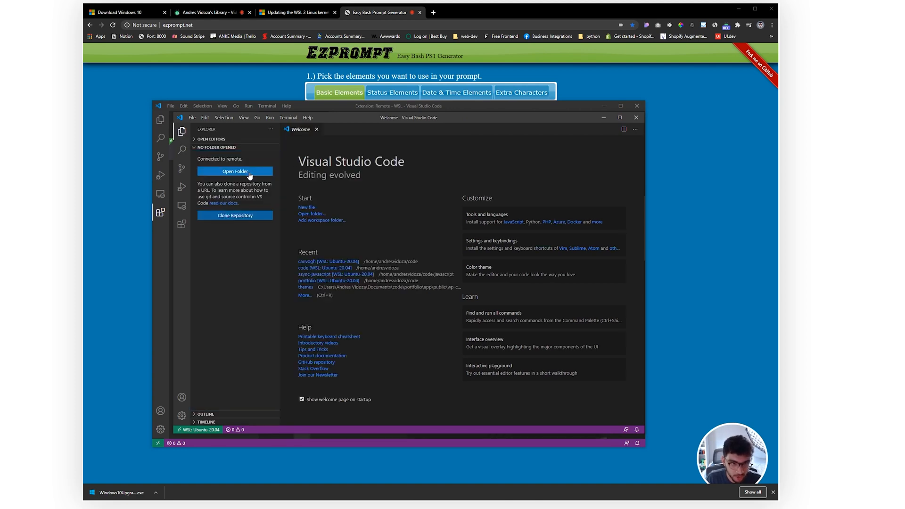
click(234, 171)
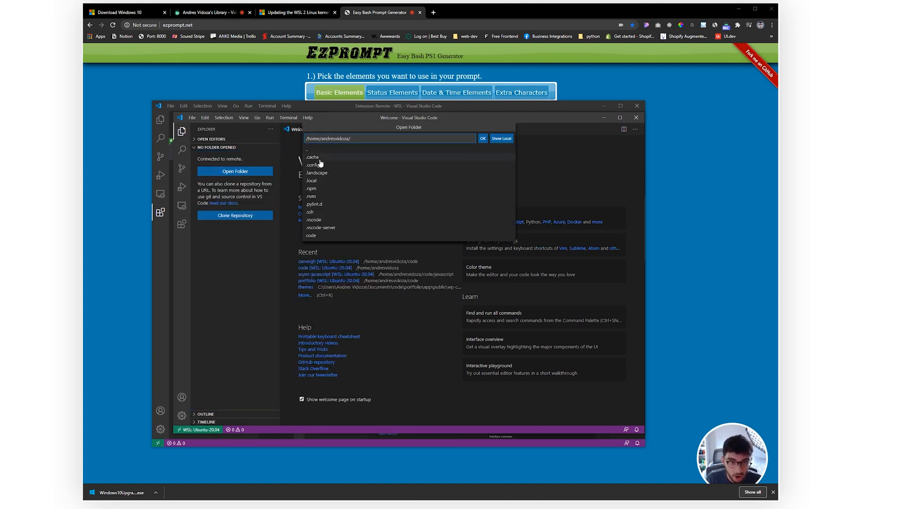
mouse_move(314, 204)
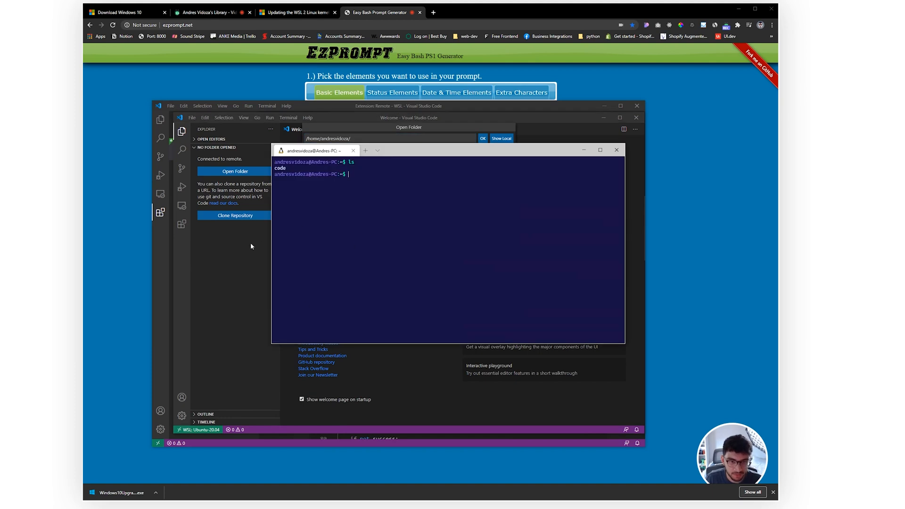
key(Return)
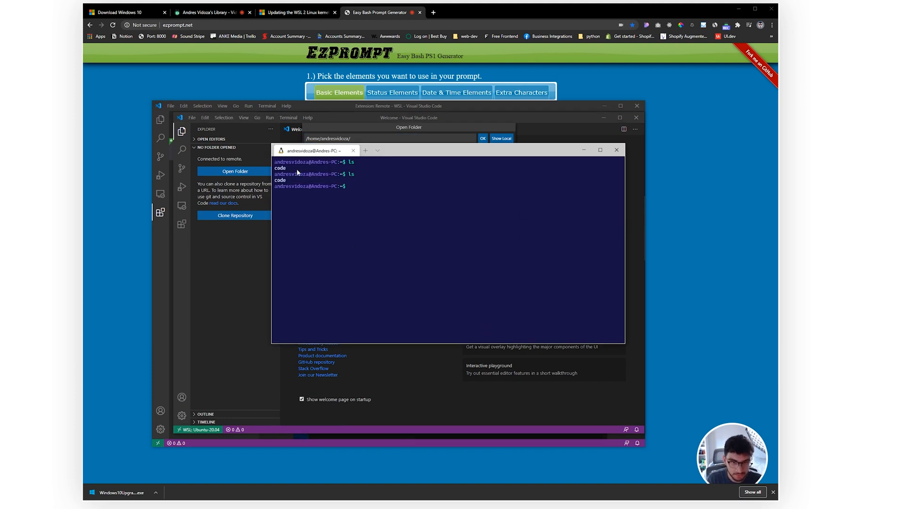
double_click(280, 180)
text(code/)
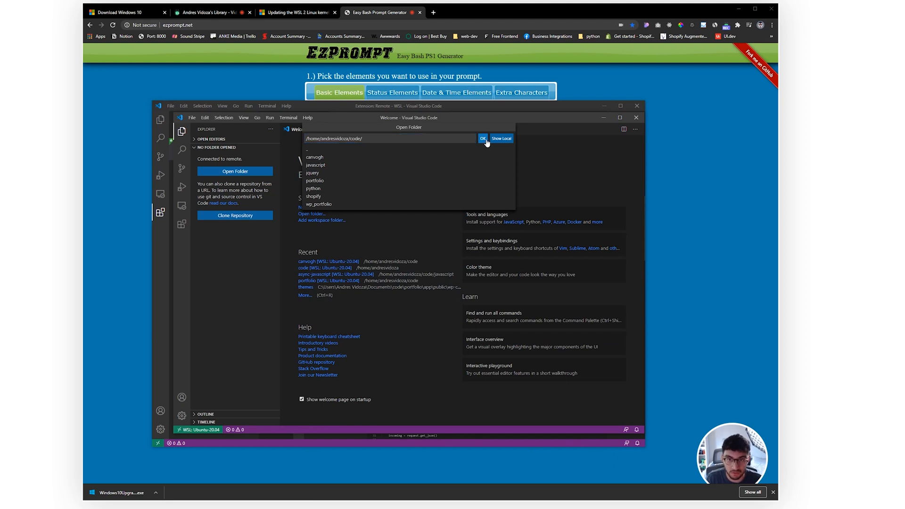
click(483, 139)
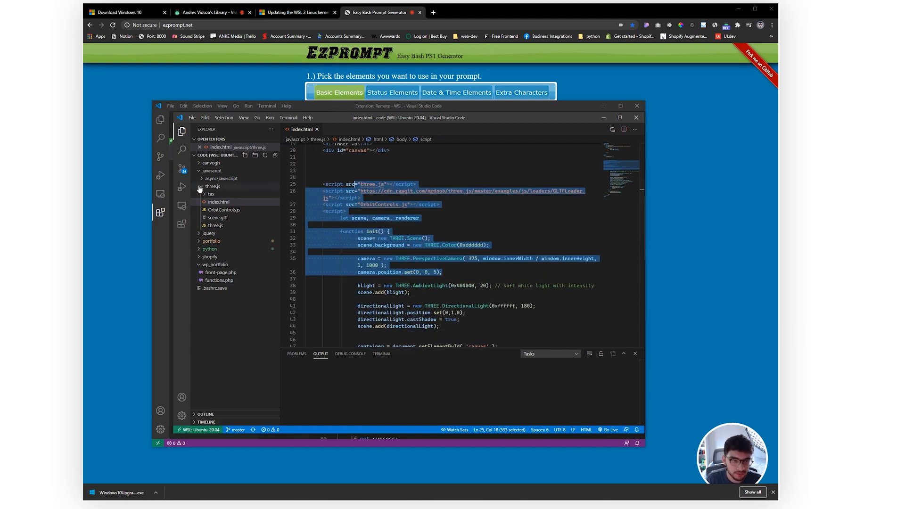
Step: Collapse the javascript folder and show the WSL window's local and Ubuntu-20.04 extension lists
click(212, 171)
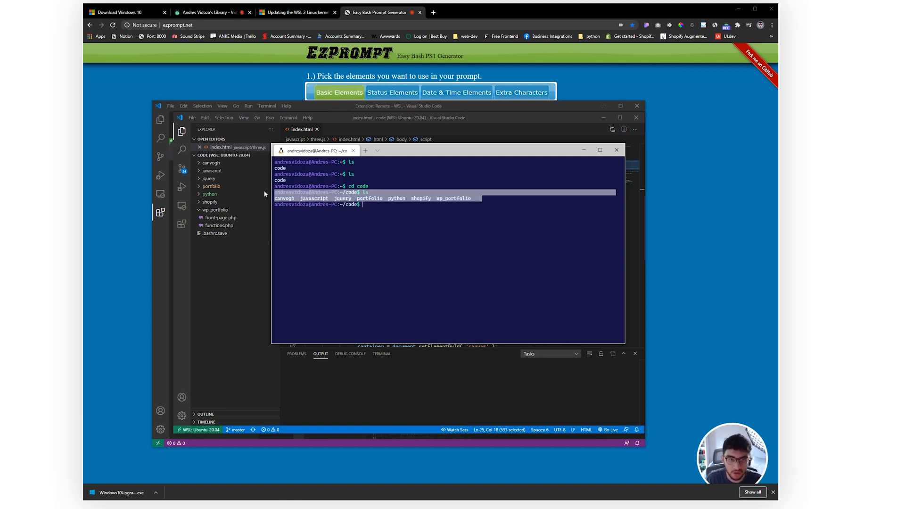
click(161, 213)
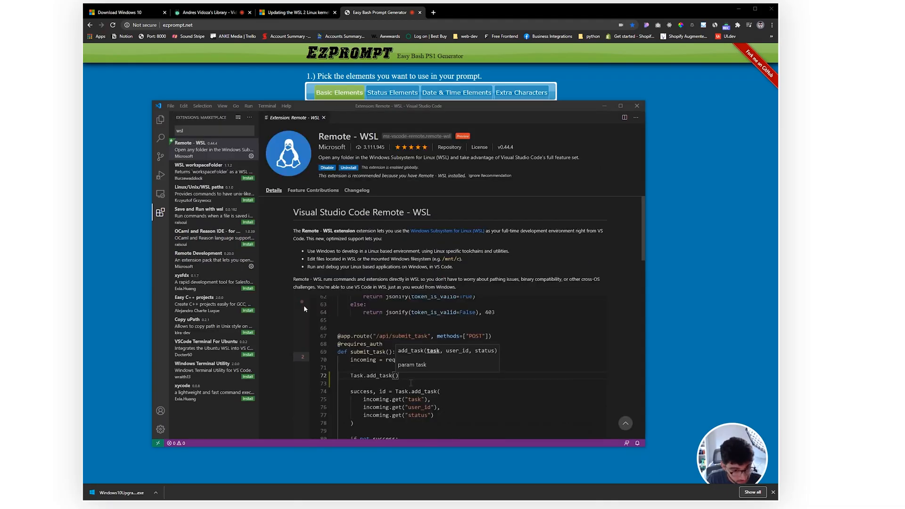
click(160, 211)
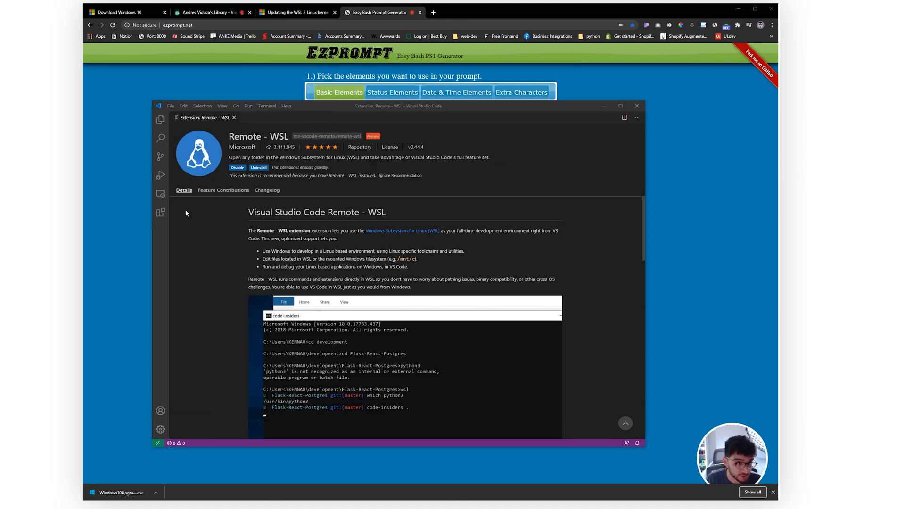
click(160, 212)
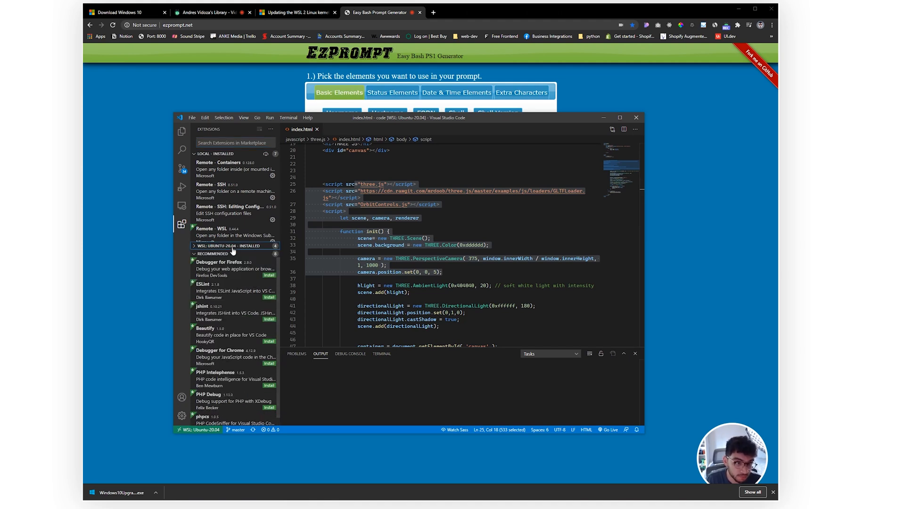
Step: Open Settings via File > Preferences and find editor font family 'Cascadia Code', 'Courier New', monospace
scroll(down, 3)
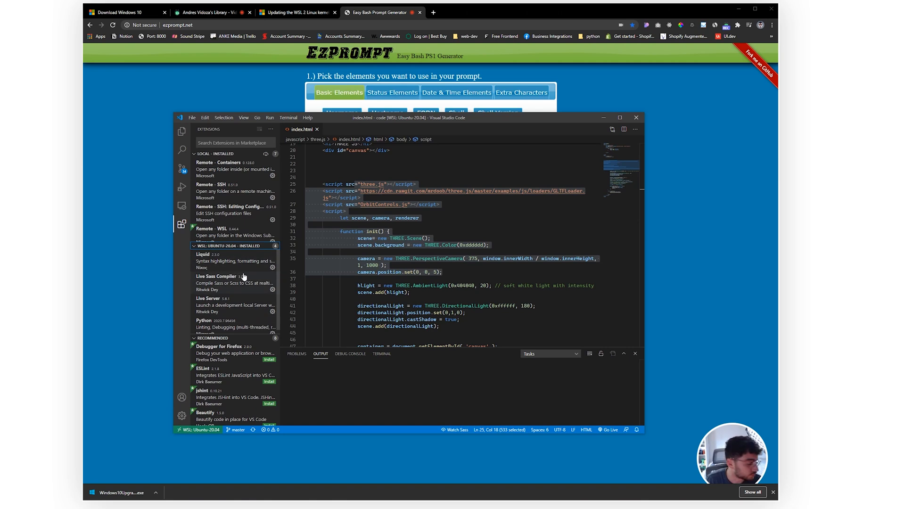
click(192, 117)
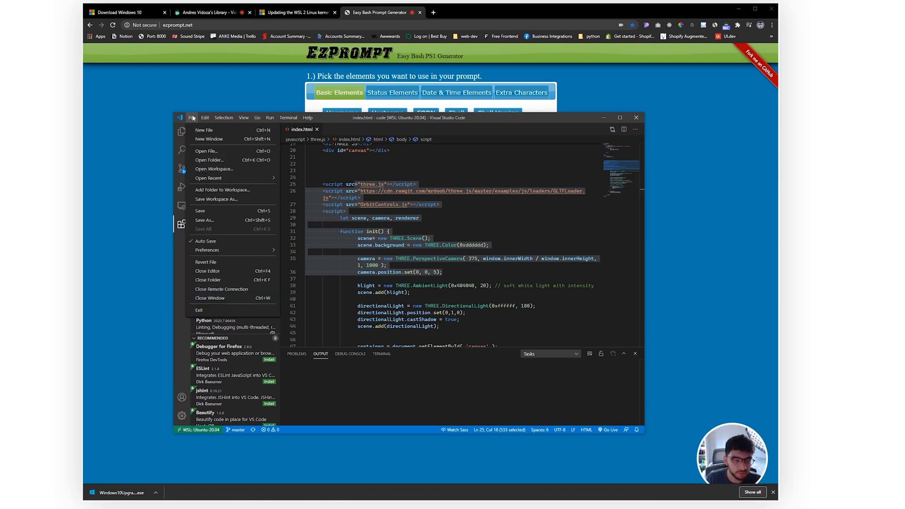
click(206, 250)
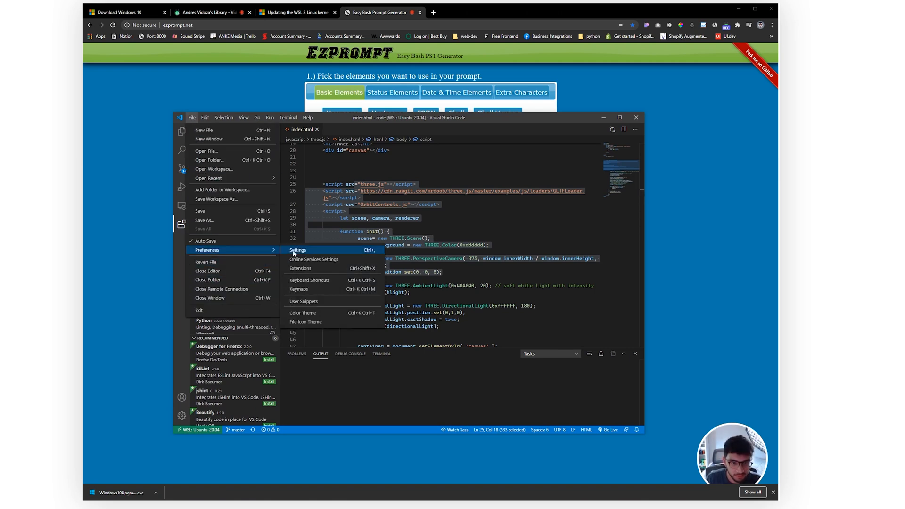
click(298, 250)
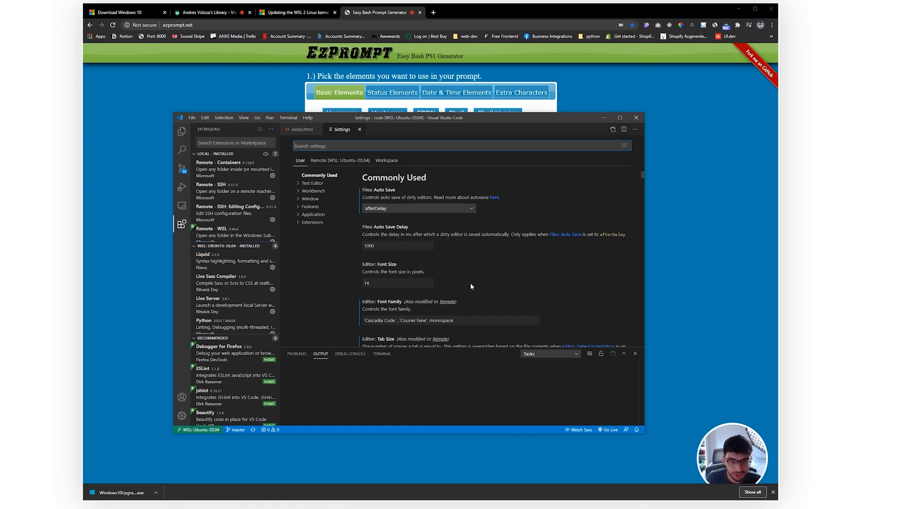
mouse_move(419, 306)
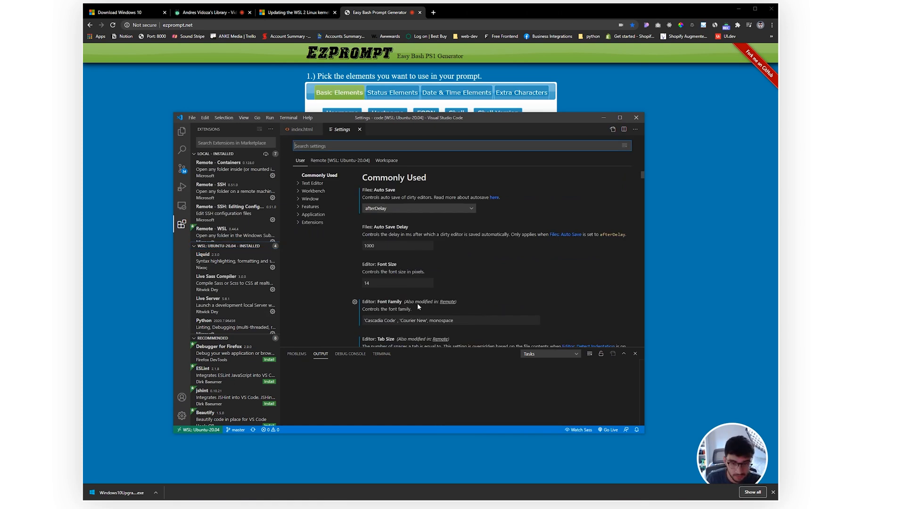
mouse_move(437, 306)
text(editor.fontFamily)
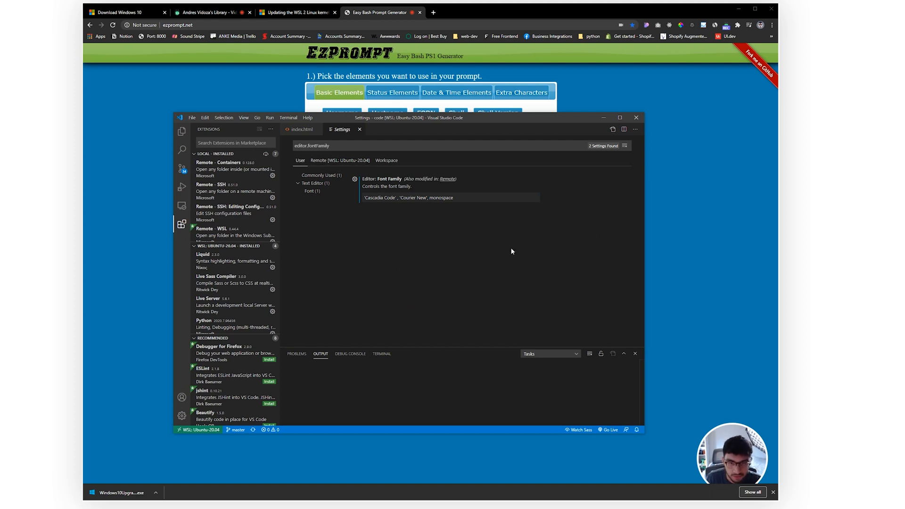
click(450, 197)
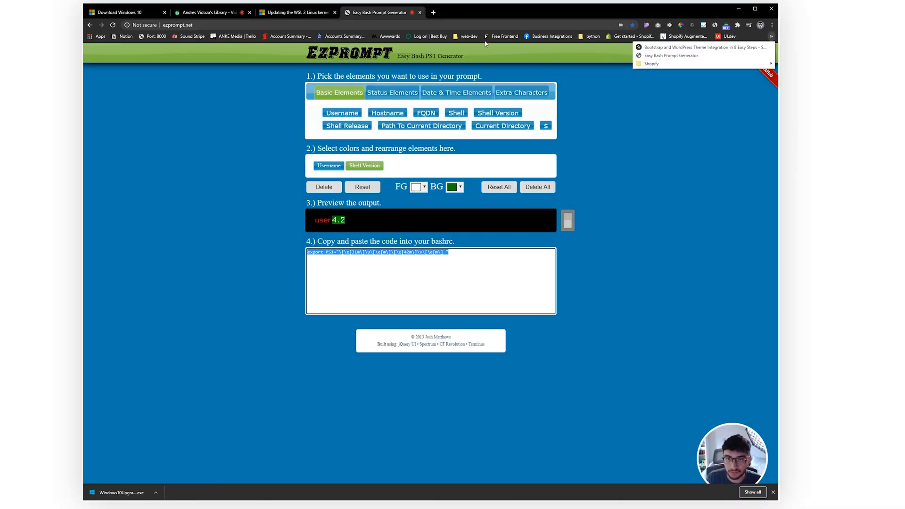
Step: Open the 'Your first time with git and github' guide from the web-dev bookmarks folder
click(468, 35)
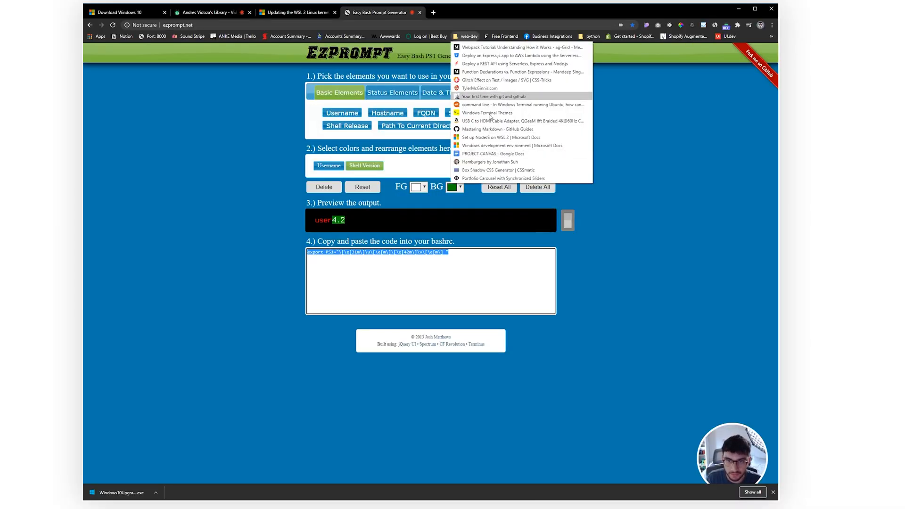
click(493, 96)
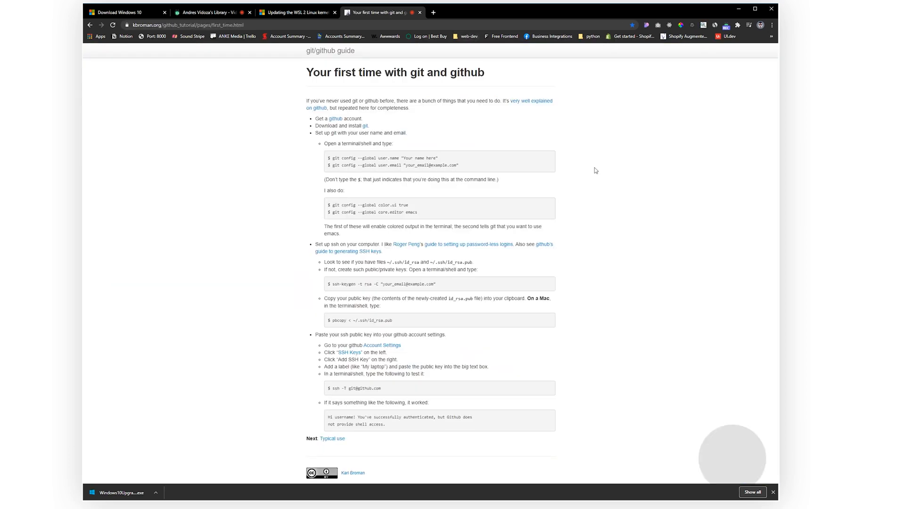